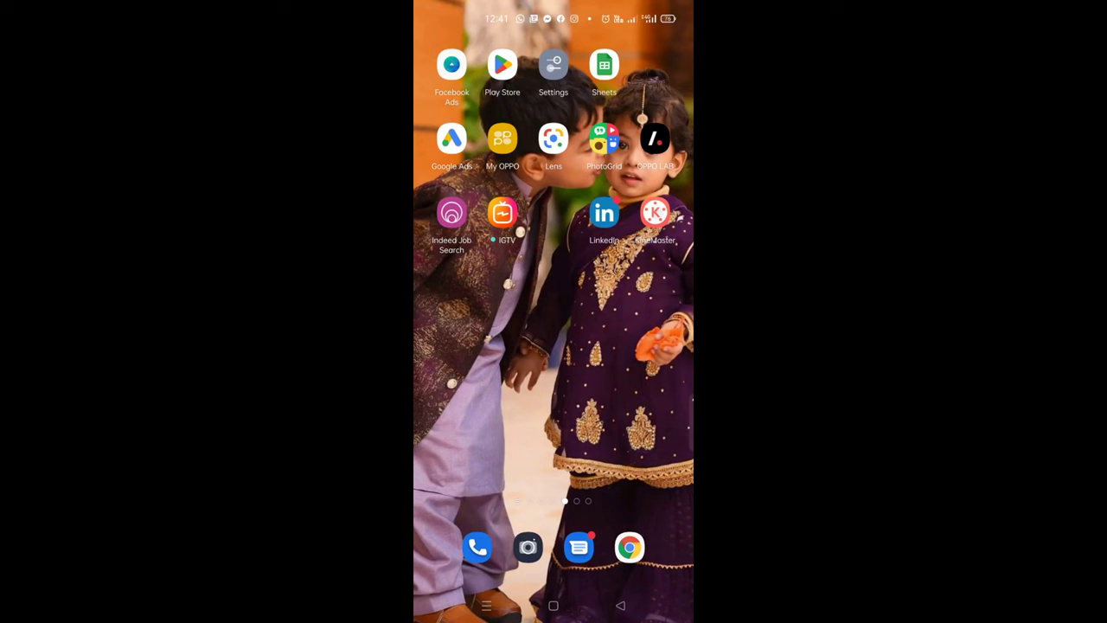
Step: Start a new KineMaster project and try adding the high-resolution clip, dismissing the rejection message
{"action": "left_click", "coordinate": [655, 212]}
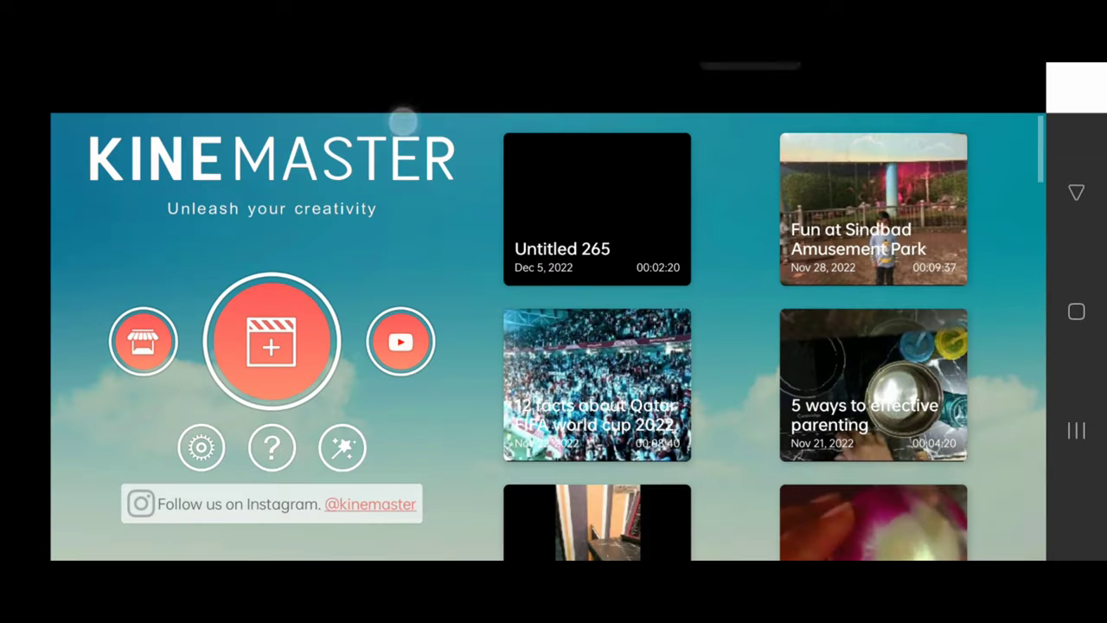
{"action": "left_click", "coordinate": [272, 340]}
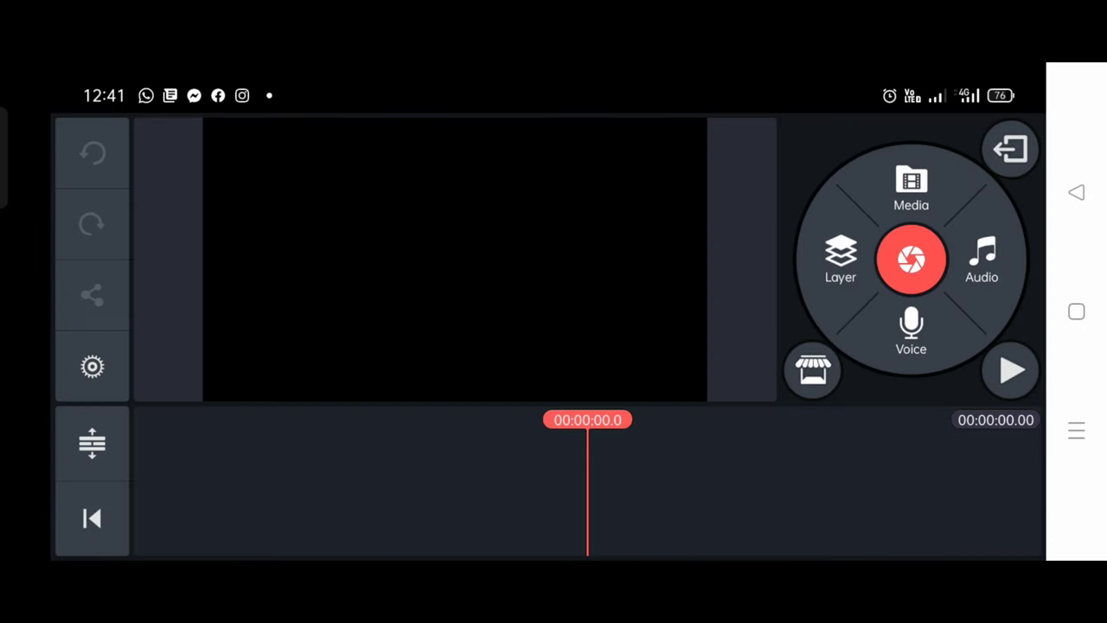
{"action": "left_click", "coordinate": [911, 186]}
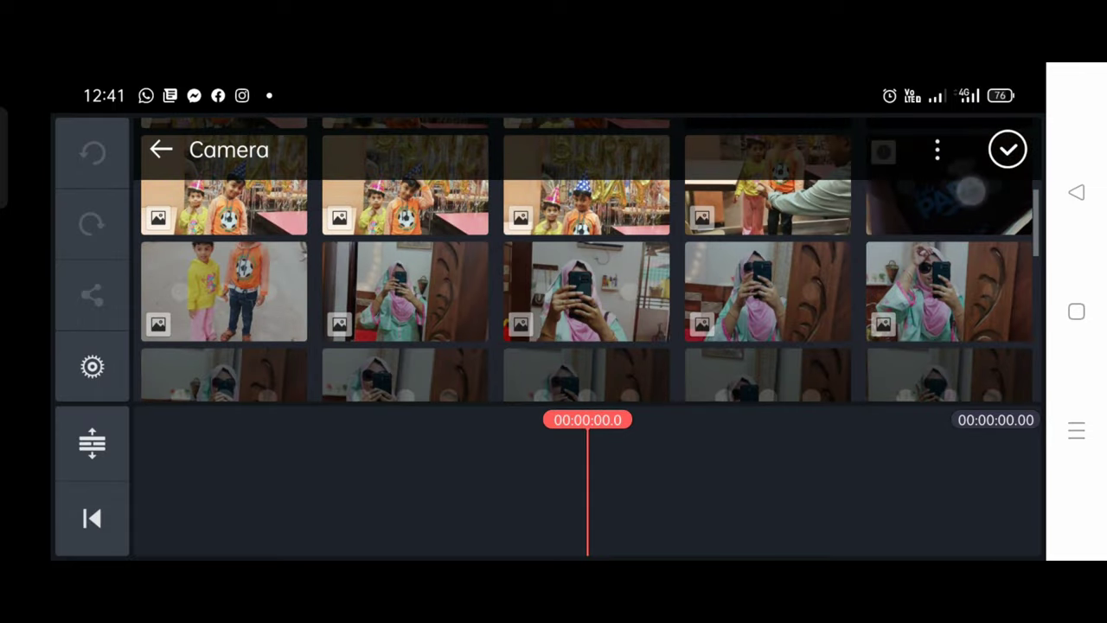
{"action": "scroll", "scroll_direction": "down", "scroll_amount": 3}
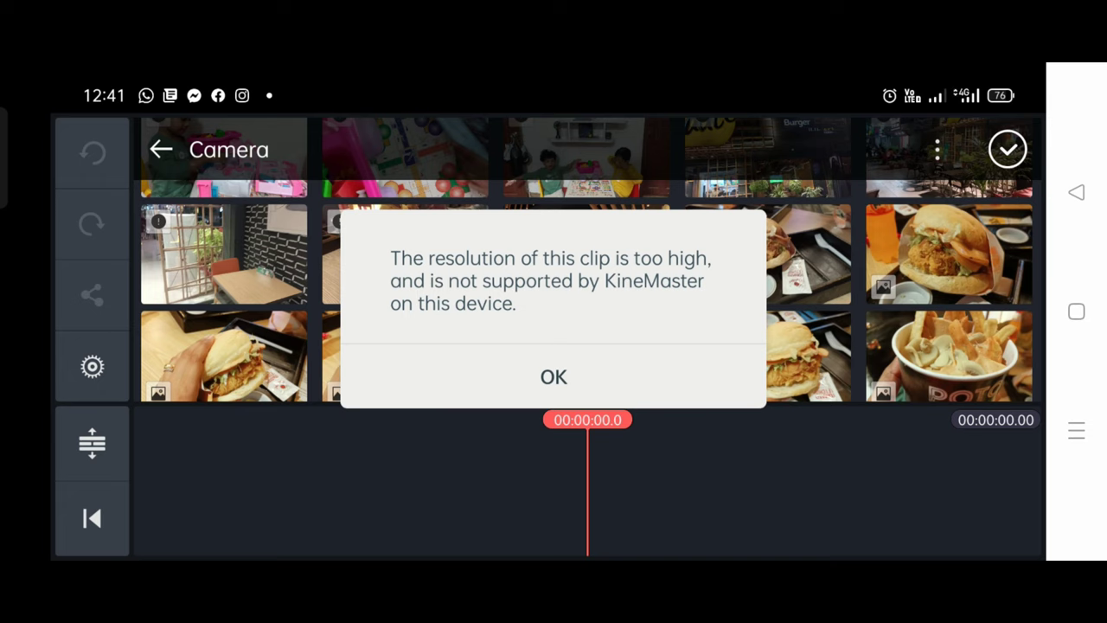
{"action": "left_click", "coordinate": [553, 376]}
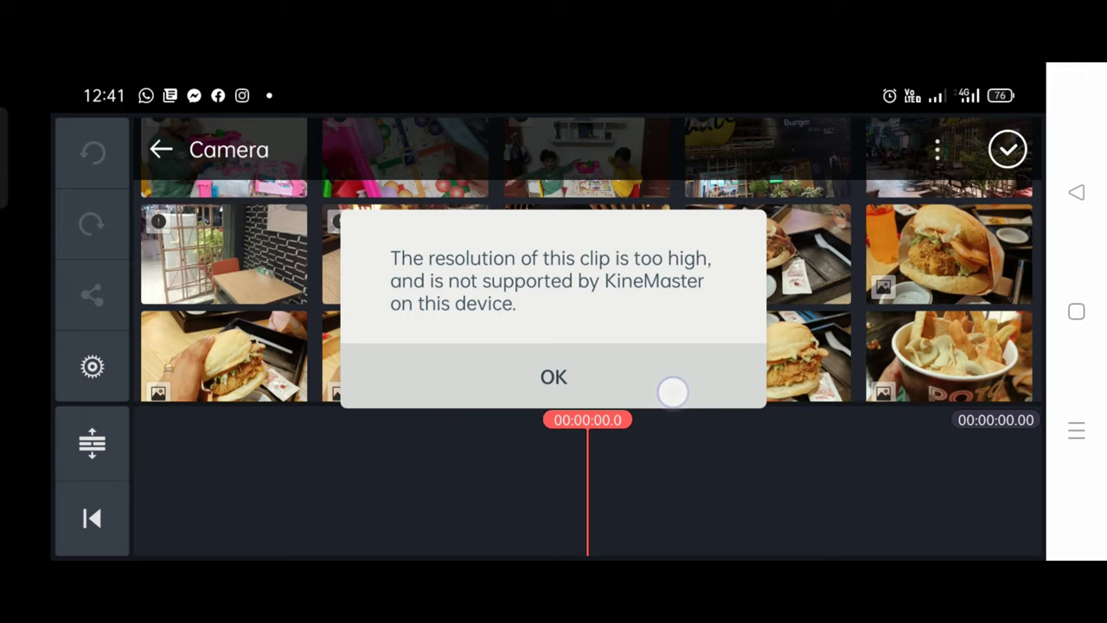
{"action": "left_click", "coordinate": [552, 377]}
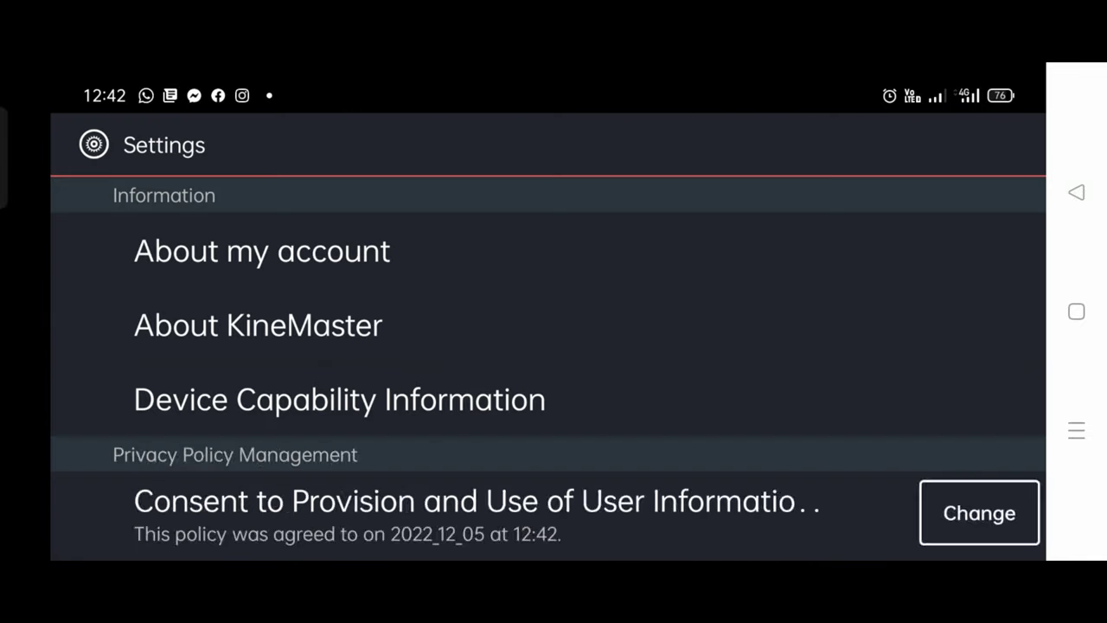
Step: View Device Capability Information showing the 1440p editing limit, then search Play Store for compressors
{"action": "left_click", "coordinate": [339, 399]}
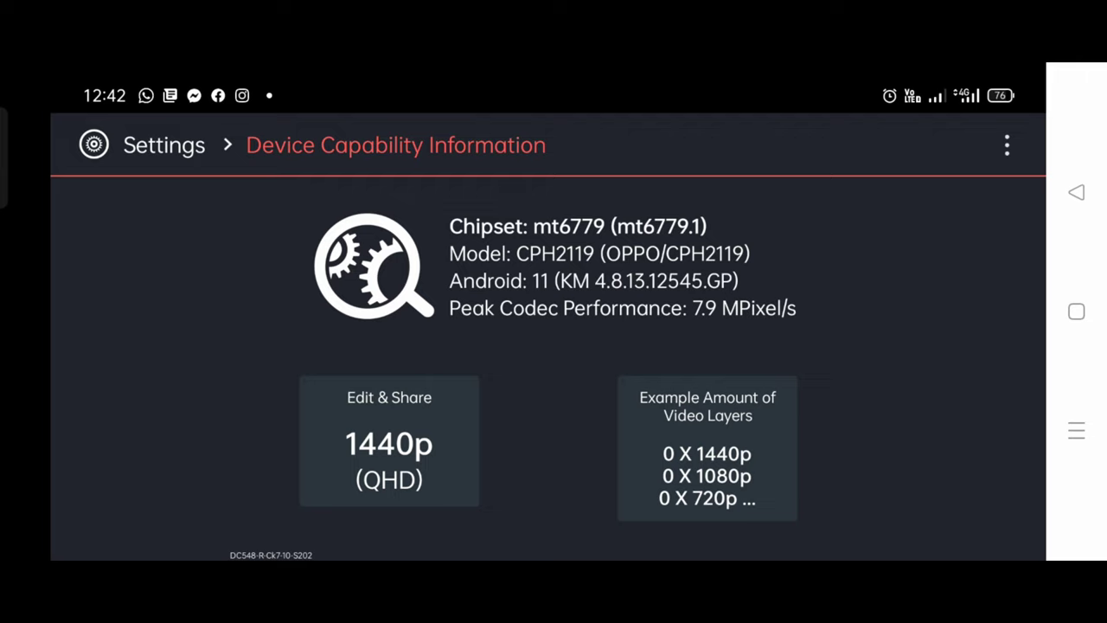
{"action": "left_click", "coordinate": [1076, 192]}
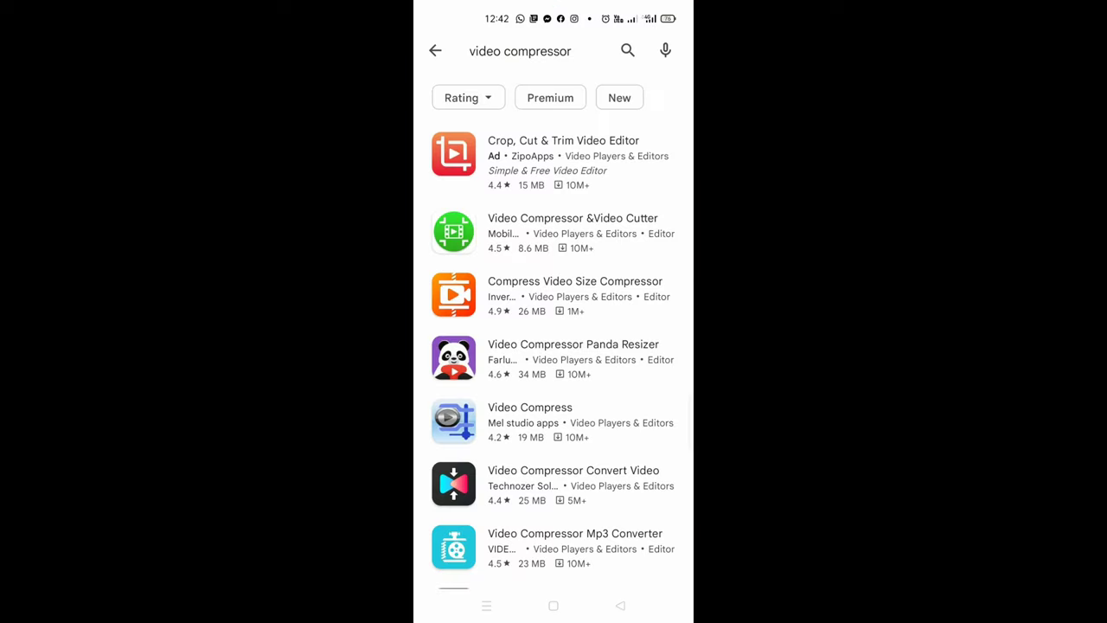
Step: Search 'video compressor', install Video Compressor &Video Cutter and launch it
{"action": "left_click", "coordinate": [520, 51]}
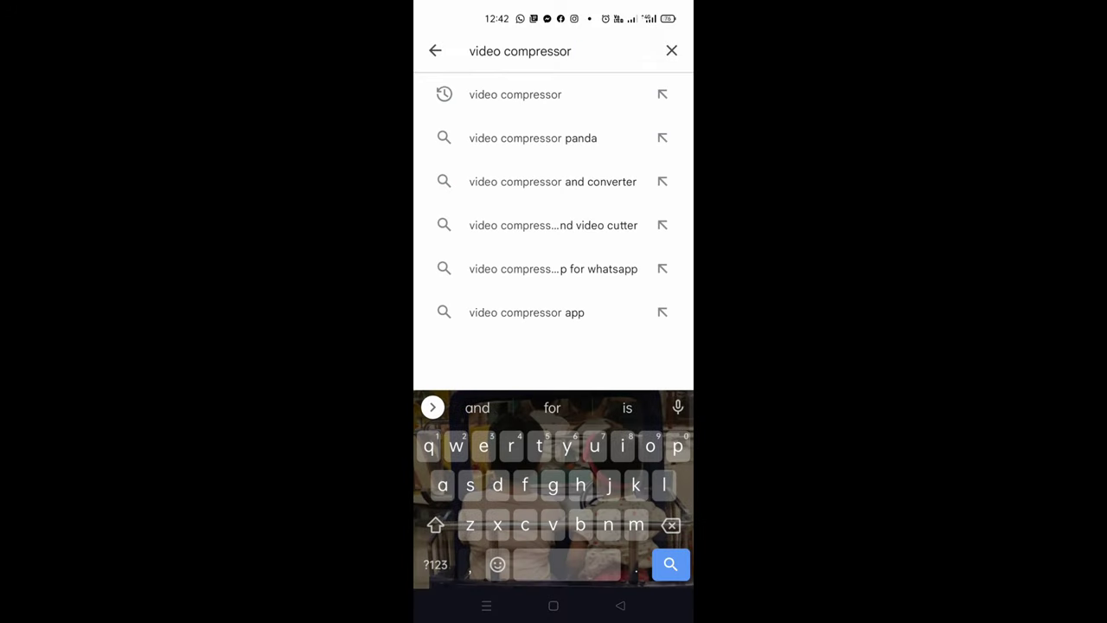
{"action": "left_click", "coordinate": [670, 564]}
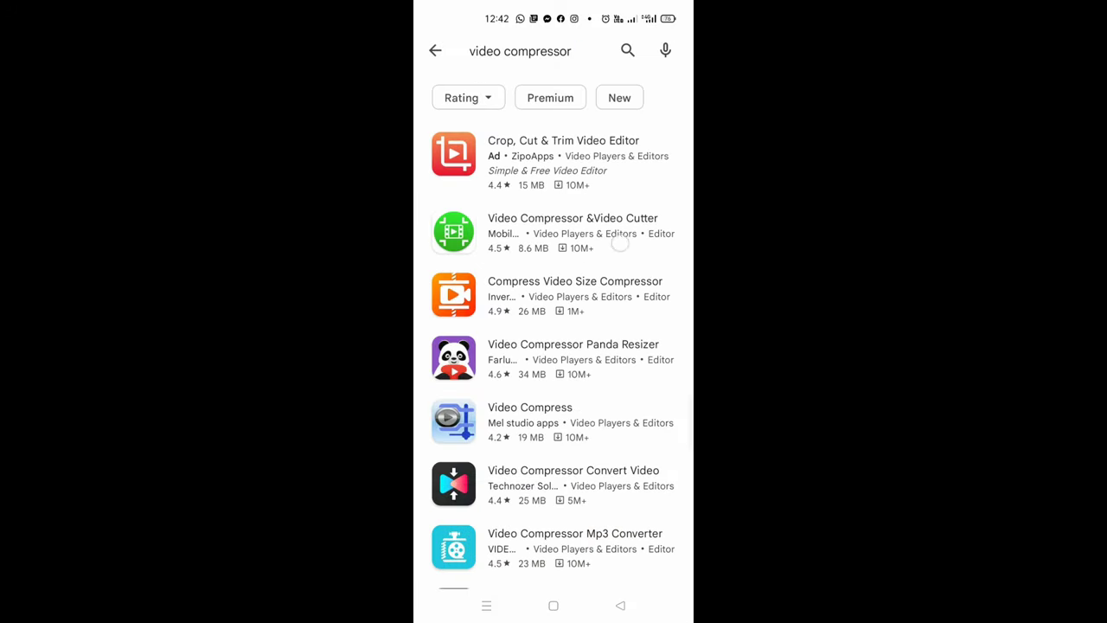
{"action": "left_click", "coordinate": [554, 231]}
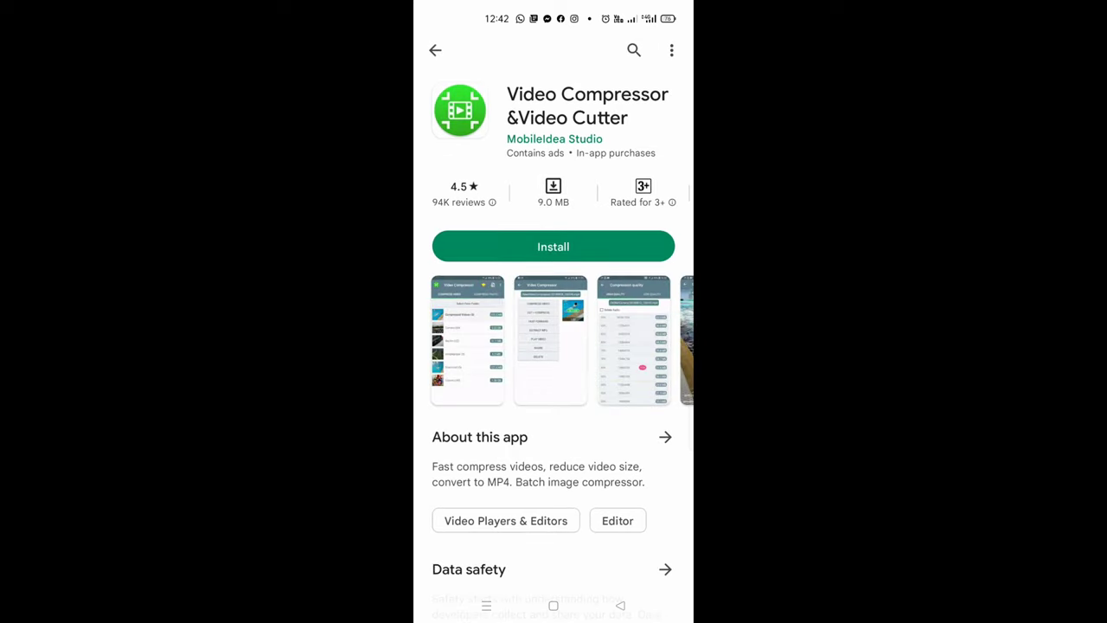
{"action": "left_click", "coordinate": [552, 246]}
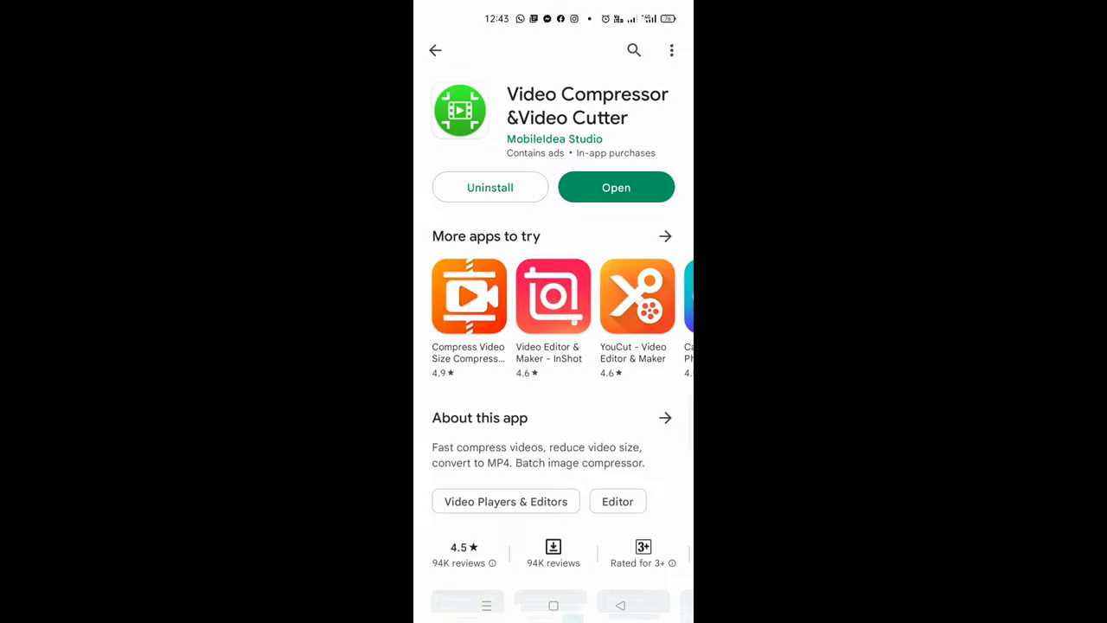
{"action": "left_click", "coordinate": [616, 187]}
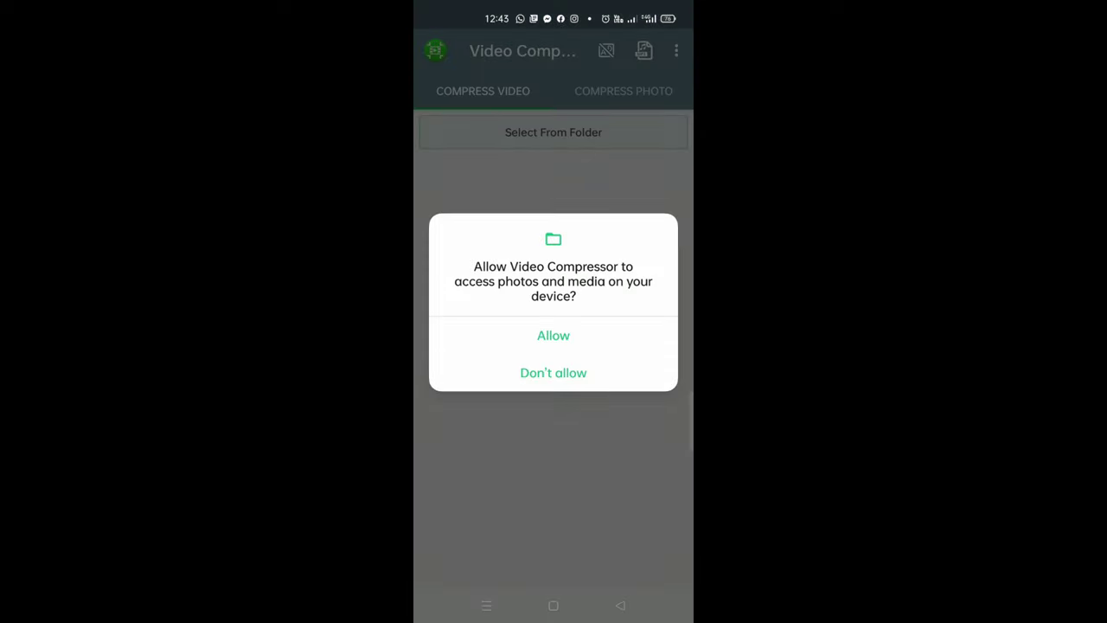
Step: Allow media access and browse the Camera folder's video grid
{"action": "left_click", "coordinate": [554, 335]}
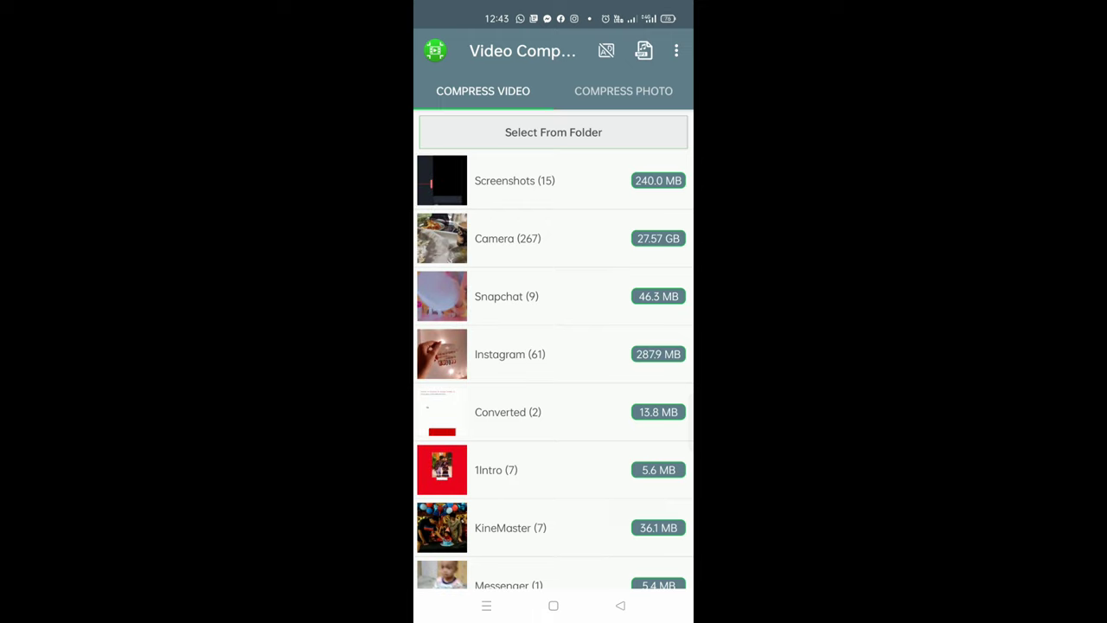
{"action": "left_click", "coordinate": [553, 132]}
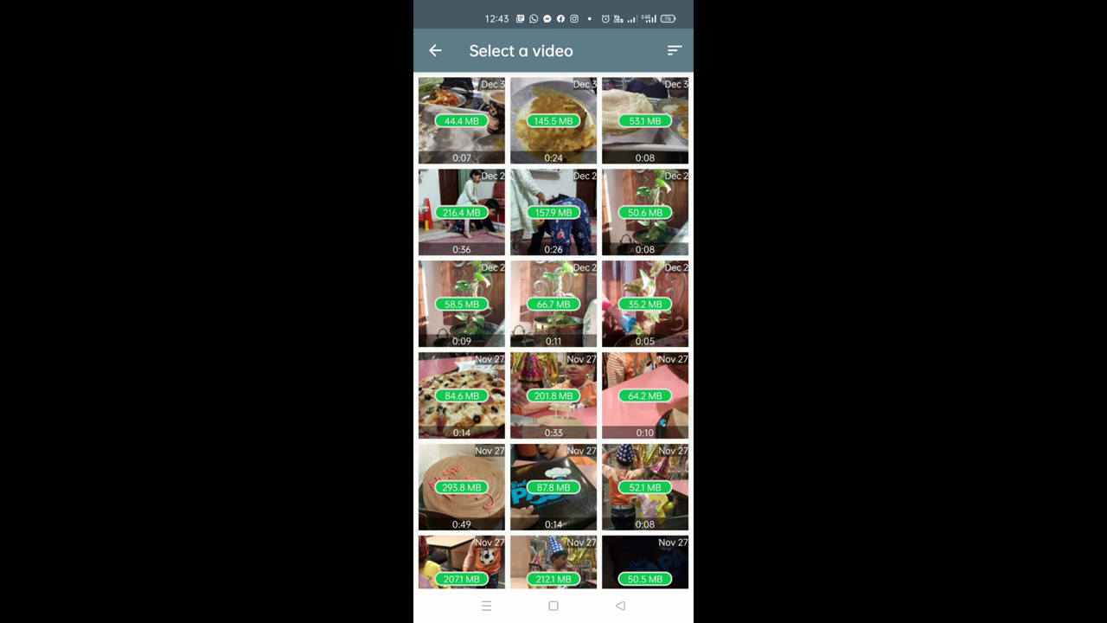
{"action": "scroll", "scroll_direction": "down", "scroll_amount": 3}
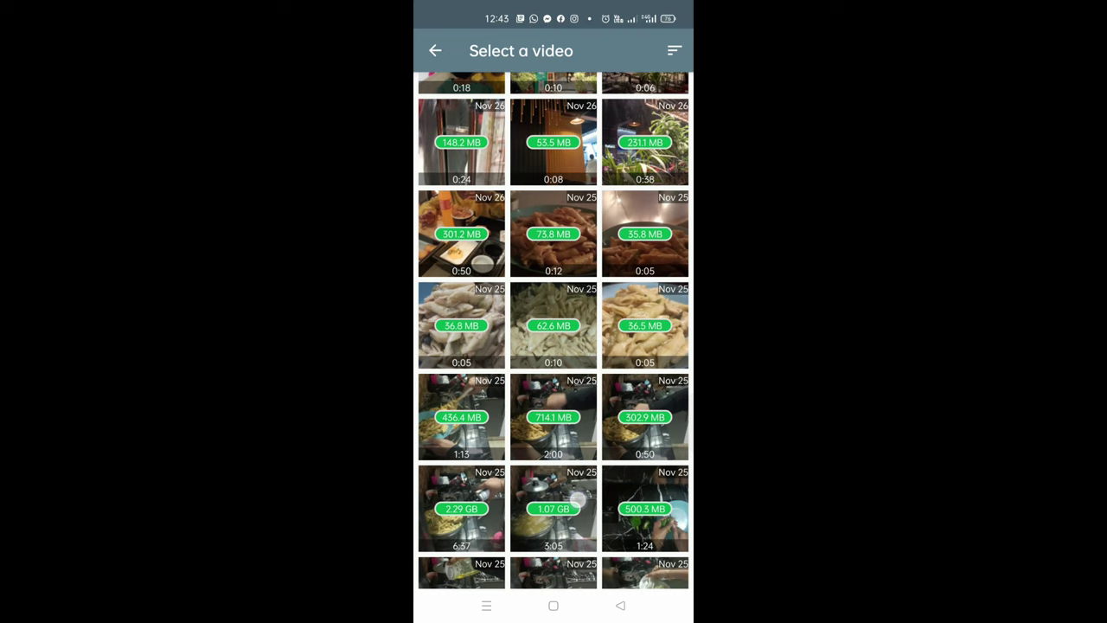
{"action": "scroll", "scroll_direction": "up", "scroll_amount": 3}
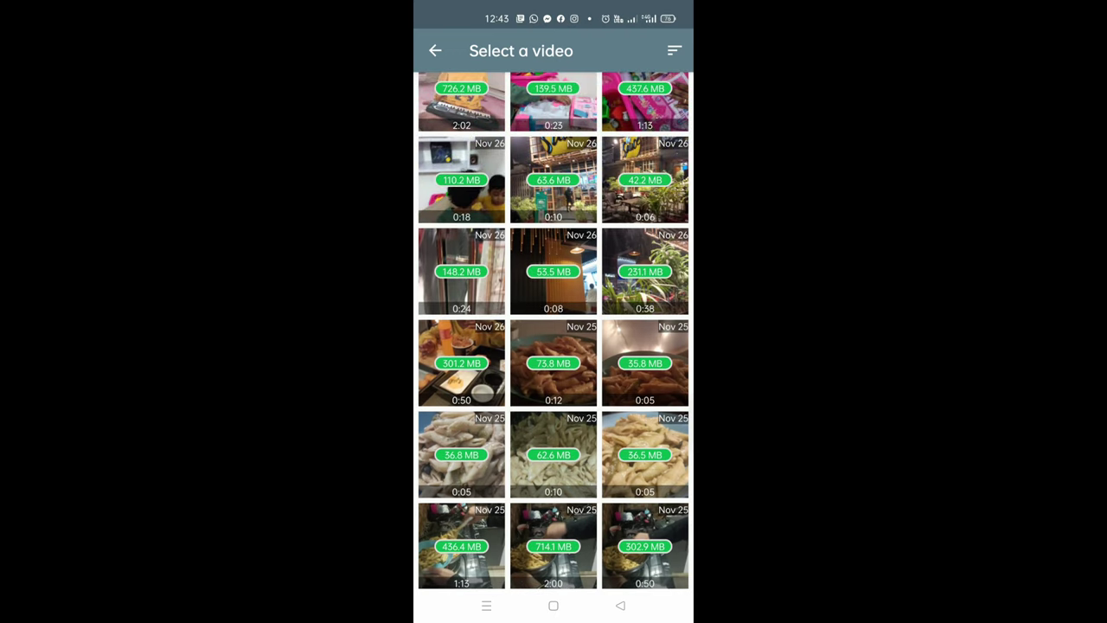
Step: Select the burger video, confirm KineMaster's 1440p limit, and choose the 2496x1404 compression resolution
{"action": "left_click", "coordinate": [461, 362]}
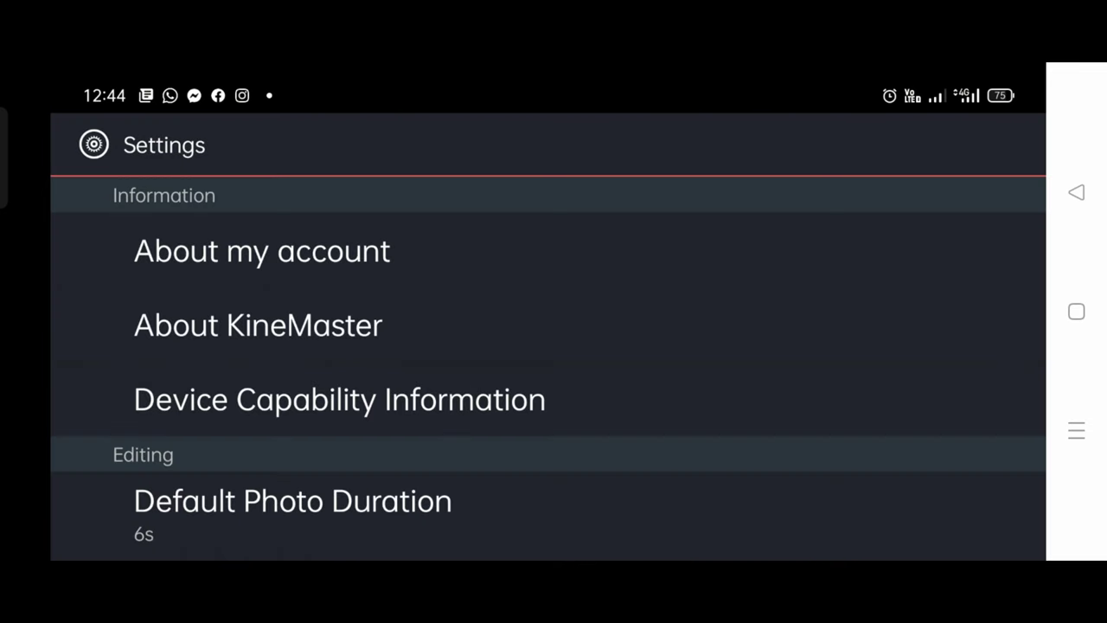
{"action": "left_click", "coordinate": [339, 399]}
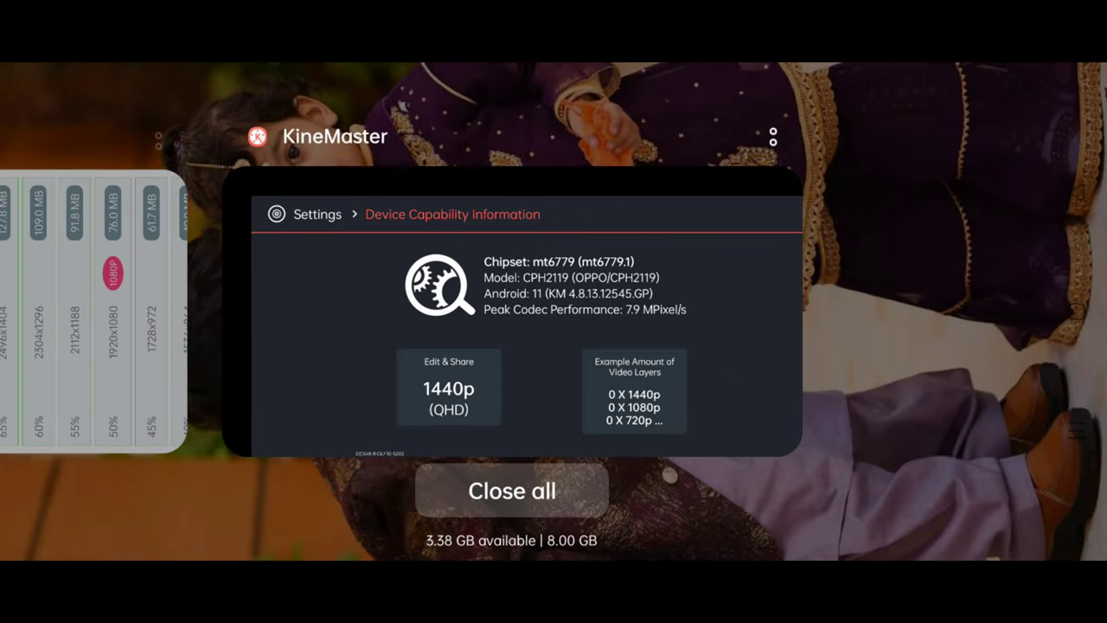
{"action": "left_click", "coordinate": [511, 490]}
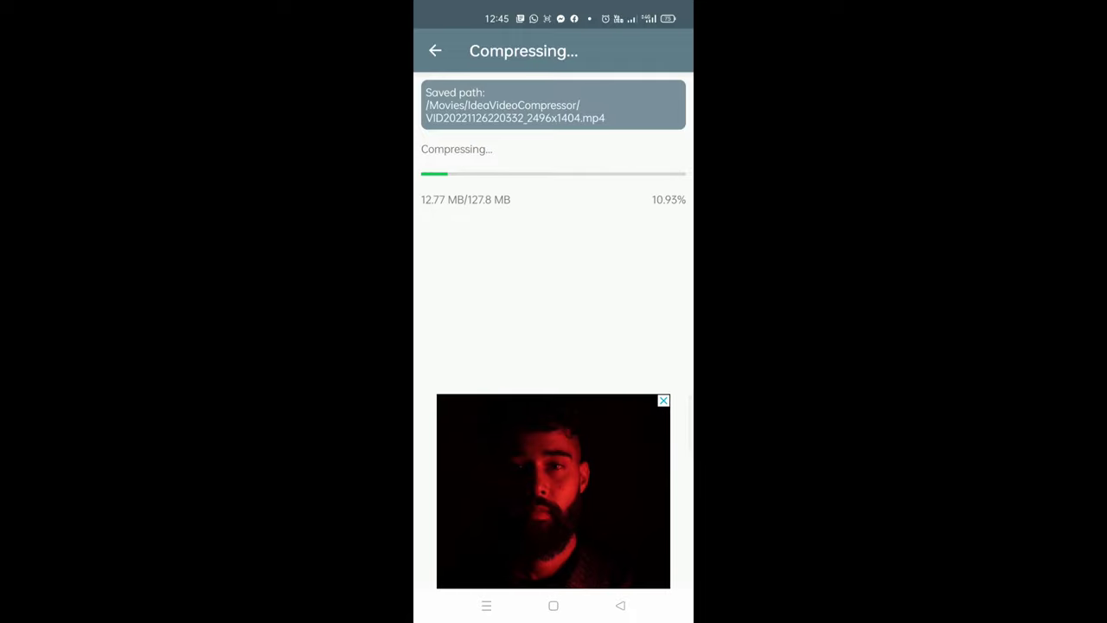
Step: Dismiss the ad during compression and pause playback of the compressed burger clip
{"action": "left_click", "coordinate": [664, 400]}
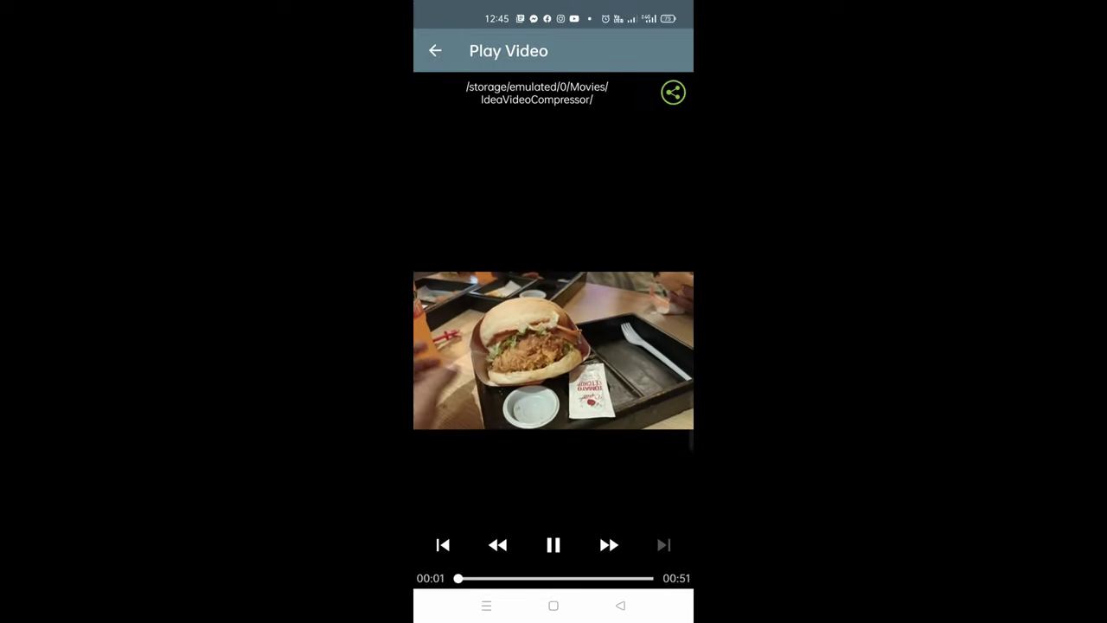
{"action": "left_click", "coordinate": [552, 544]}
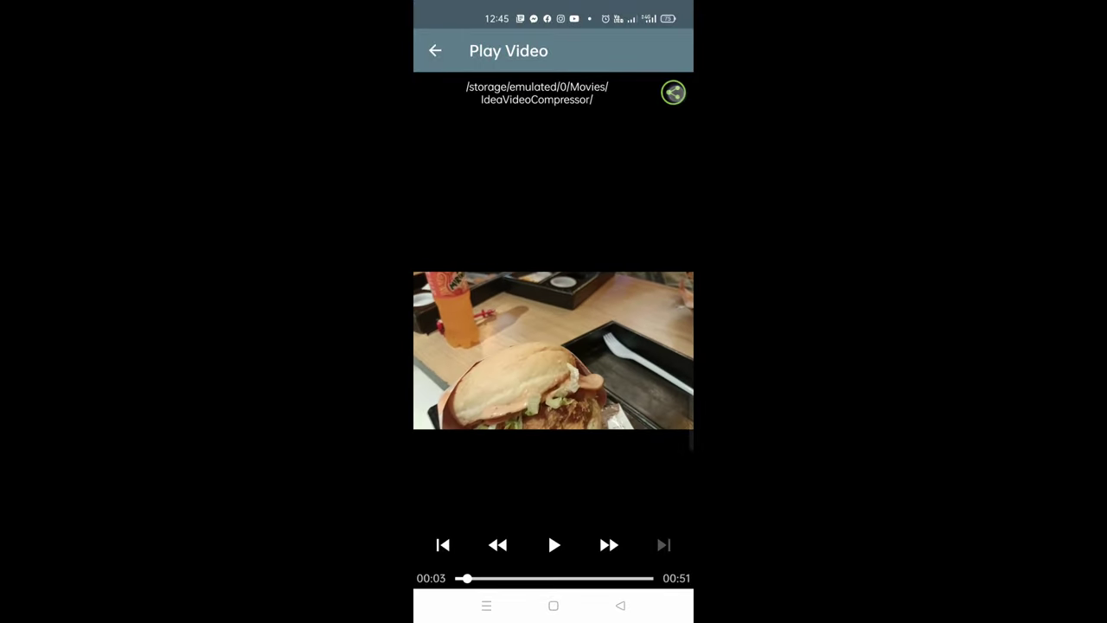
Step: Share the compressed video to KineMaster and dismiss the unsupported format message
{"action": "left_click", "coordinate": [673, 93]}
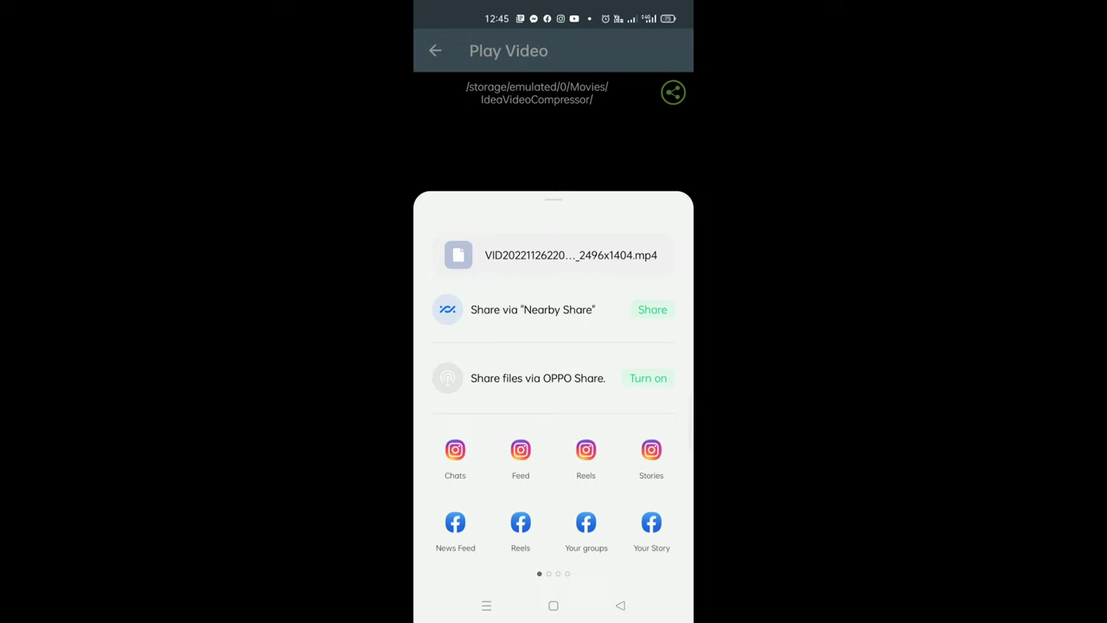
{"action": "scroll", "scroll_direction": "left", "scroll_amount": 3}
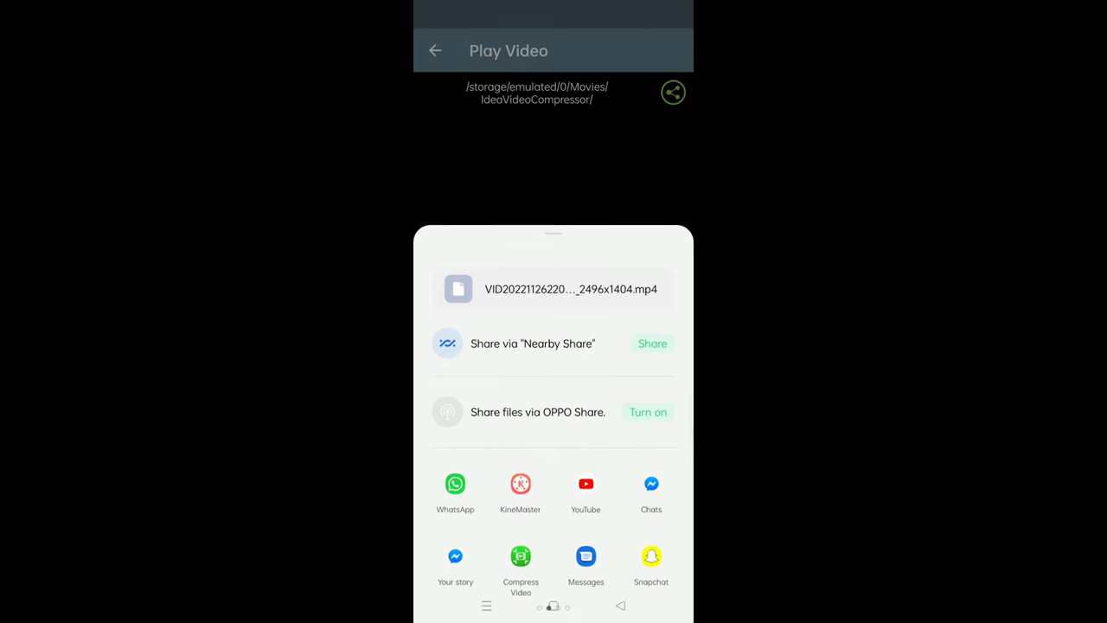
{"action": "left_click", "coordinate": [520, 483]}
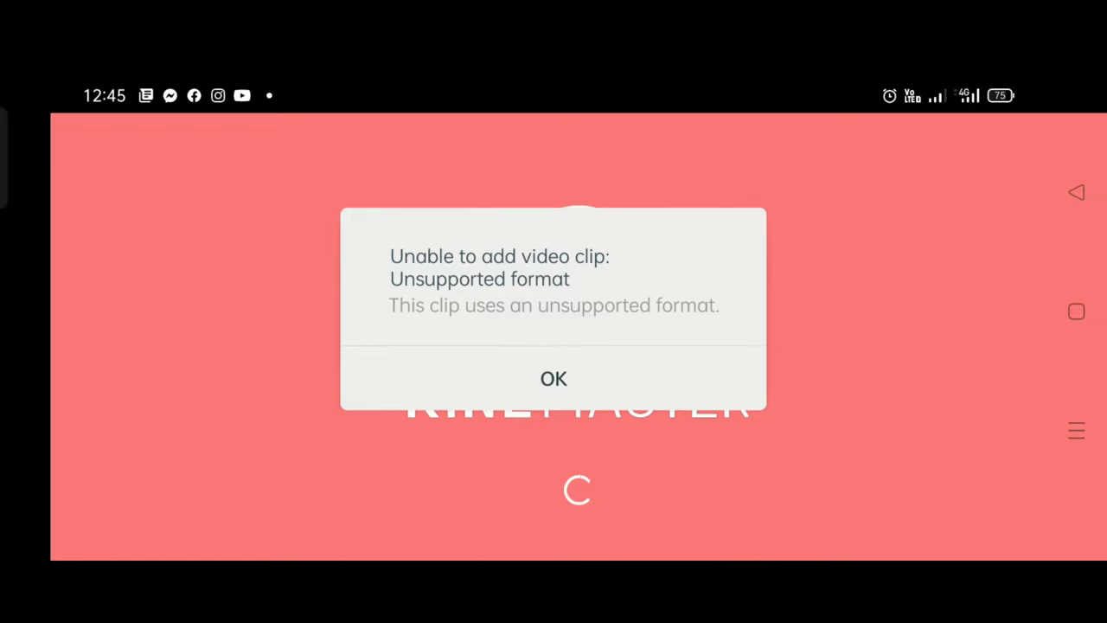
{"action": "left_click", "coordinate": [554, 379]}
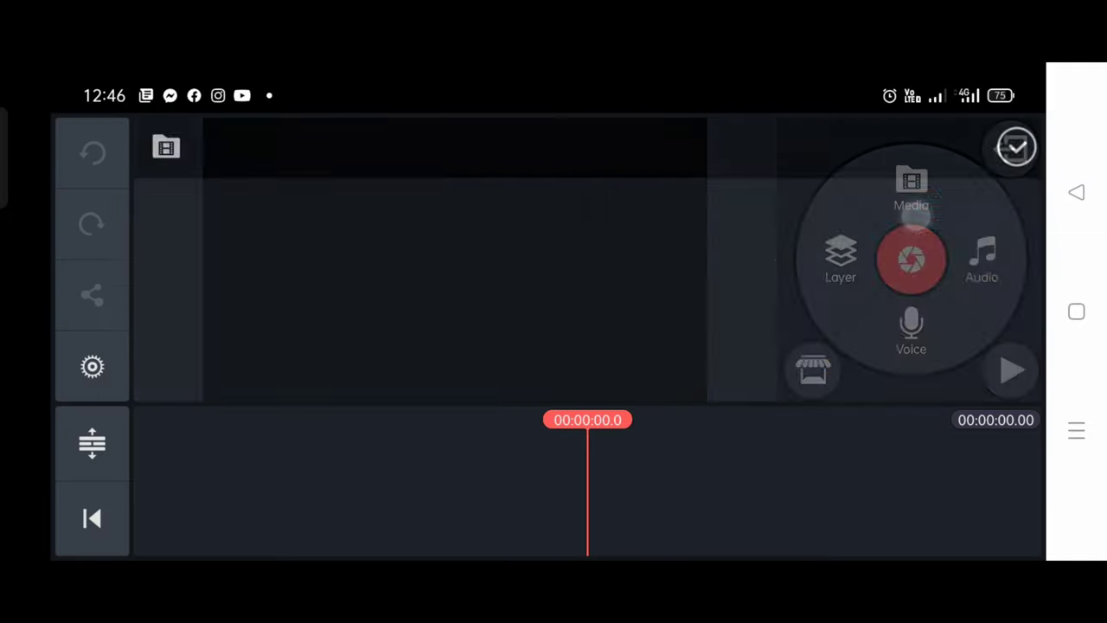
Step: Add the compressed burger clip from Media onto the project timeline
{"action": "left_click", "coordinate": [911, 186]}
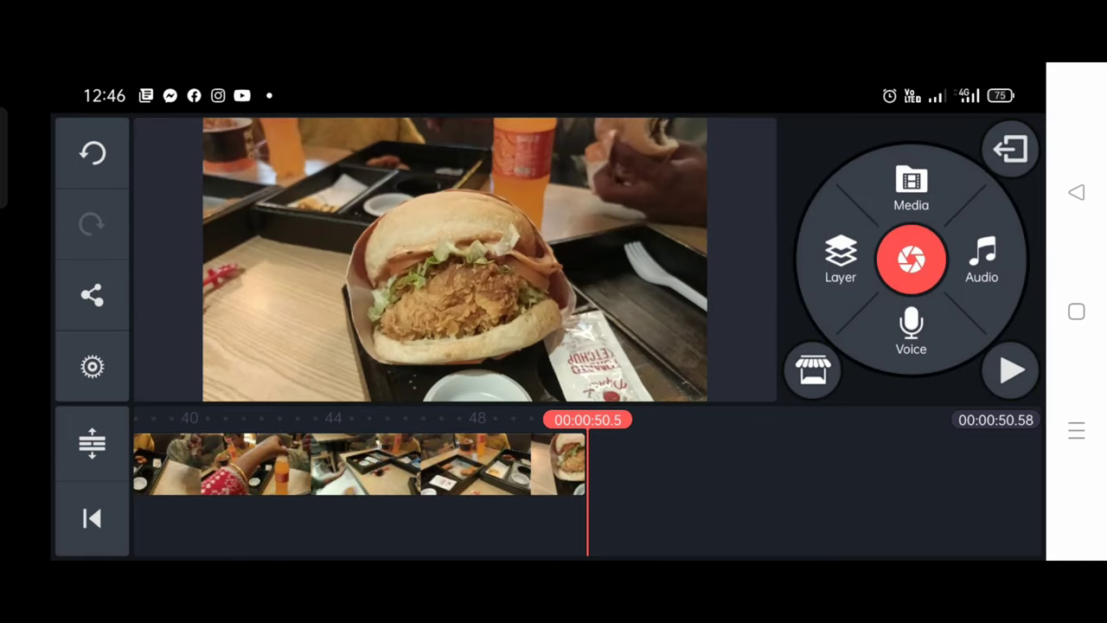
{"action": "left_click", "coordinate": [91, 517]}
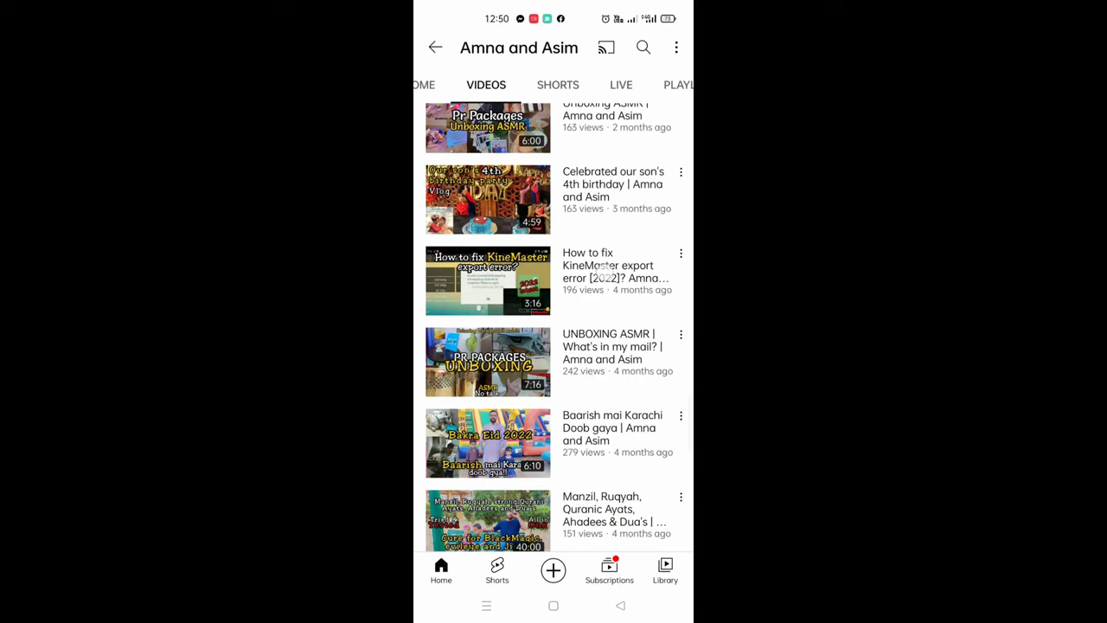
Step: Play the 'How to fix KineMaster export error [2022]' video from the channel's Videos list
{"action": "left_click", "coordinate": [487, 280]}
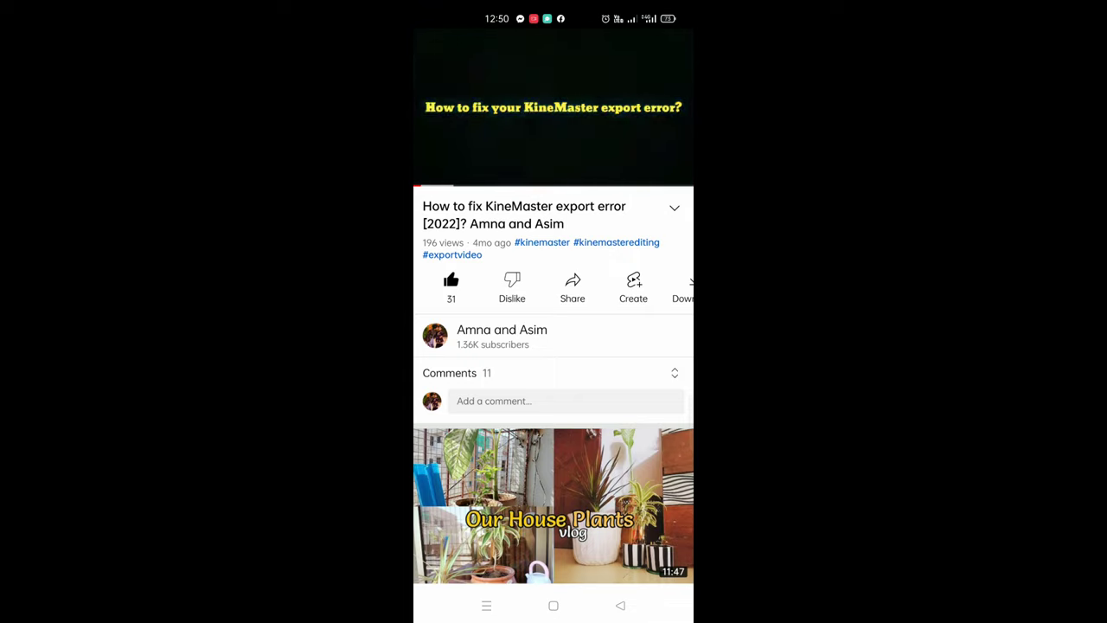
{"action": "left_click", "coordinate": [554, 108]}
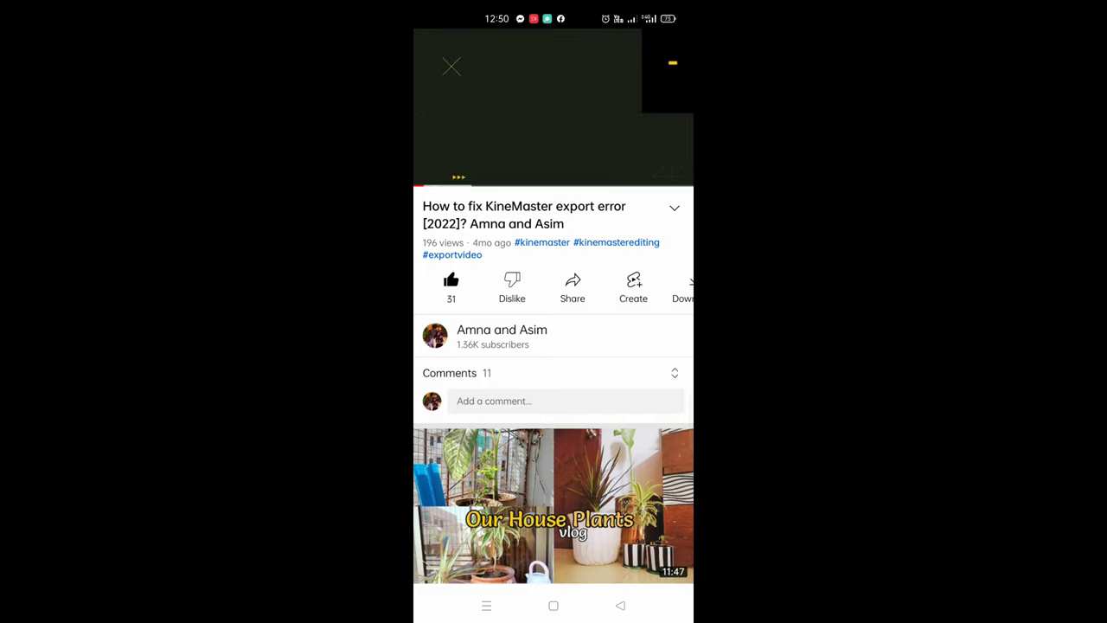